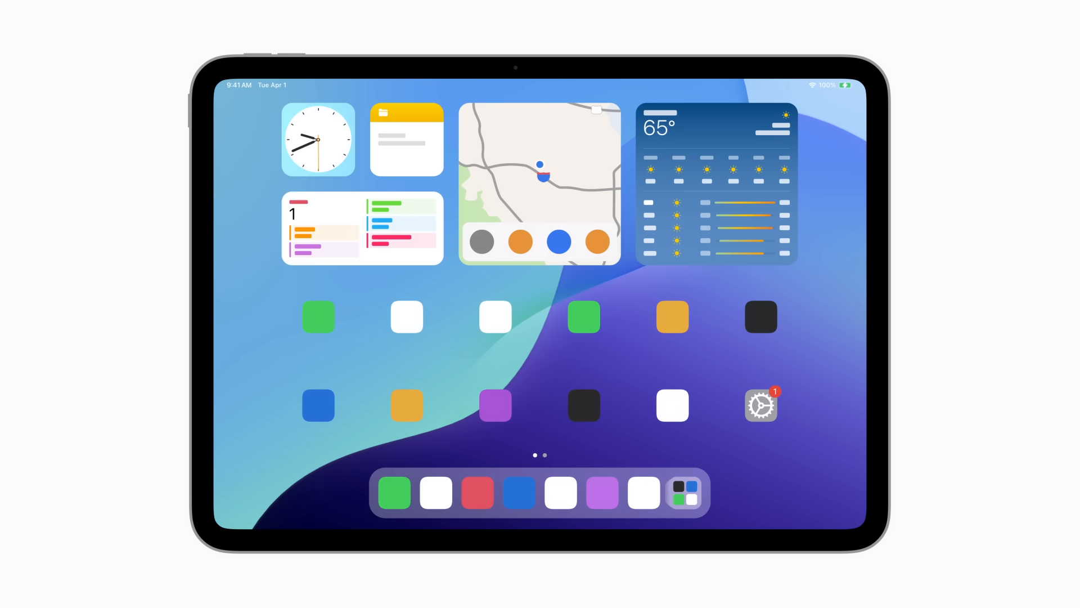
Step: Navigate from the Home Screen into Settings › General › Software Update
left_click(760, 405)
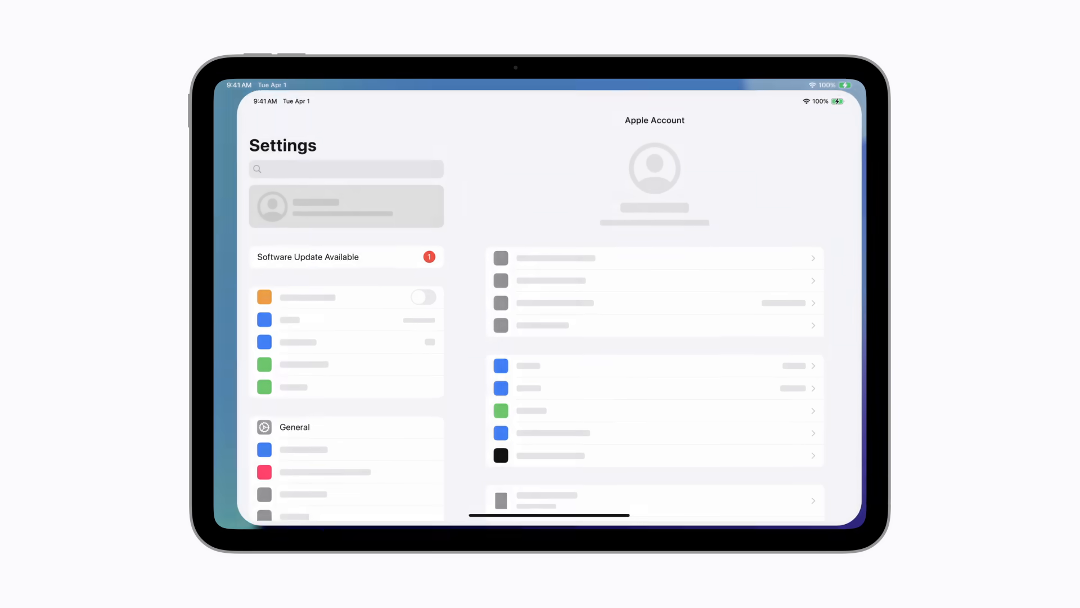
left_click(275, 440)
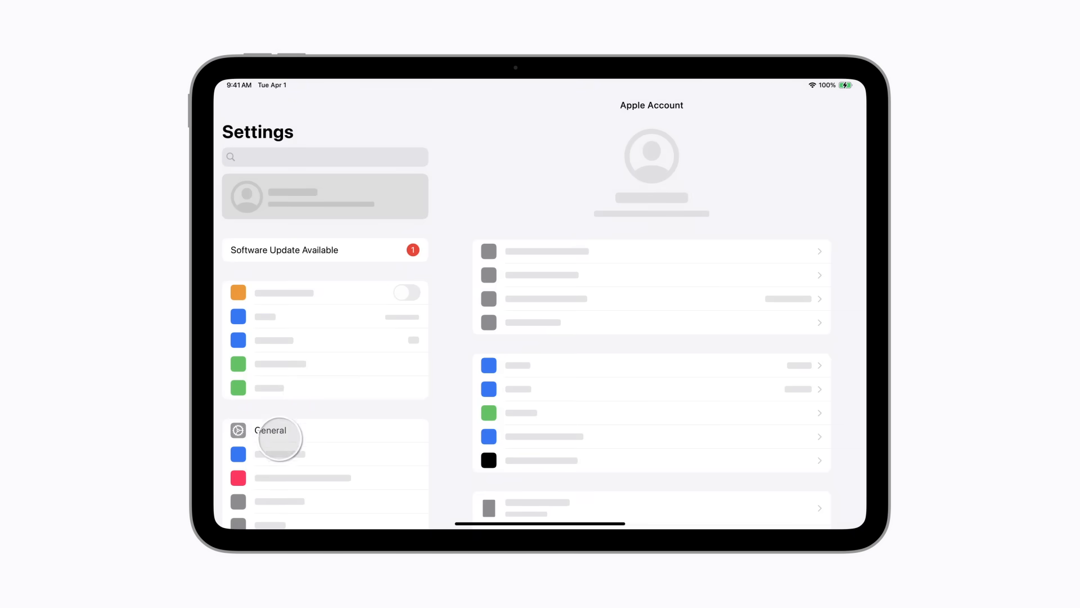
left_click(271, 429)
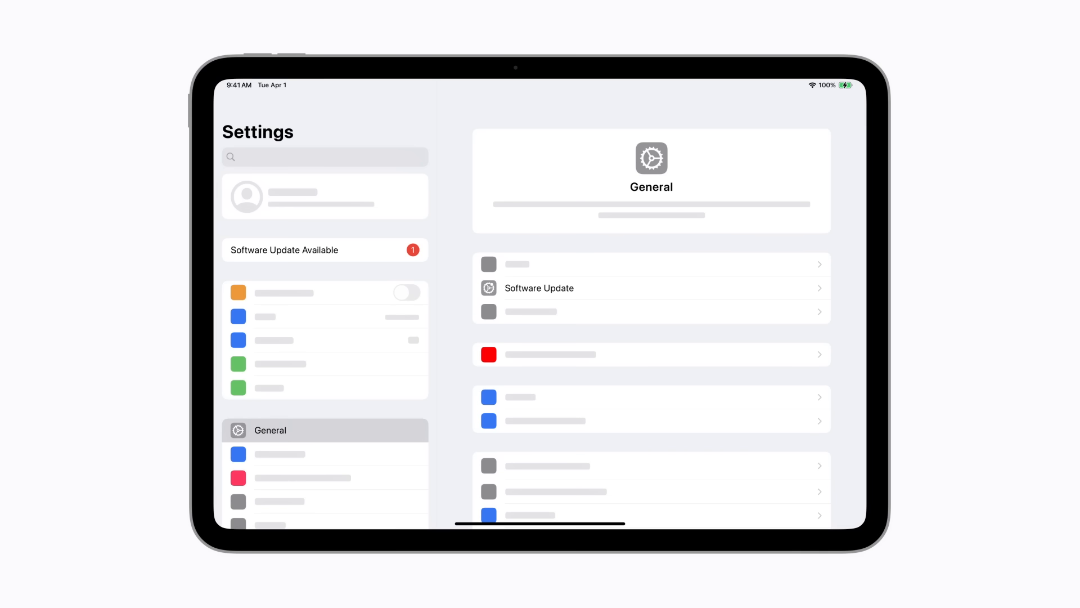
left_click(539, 288)
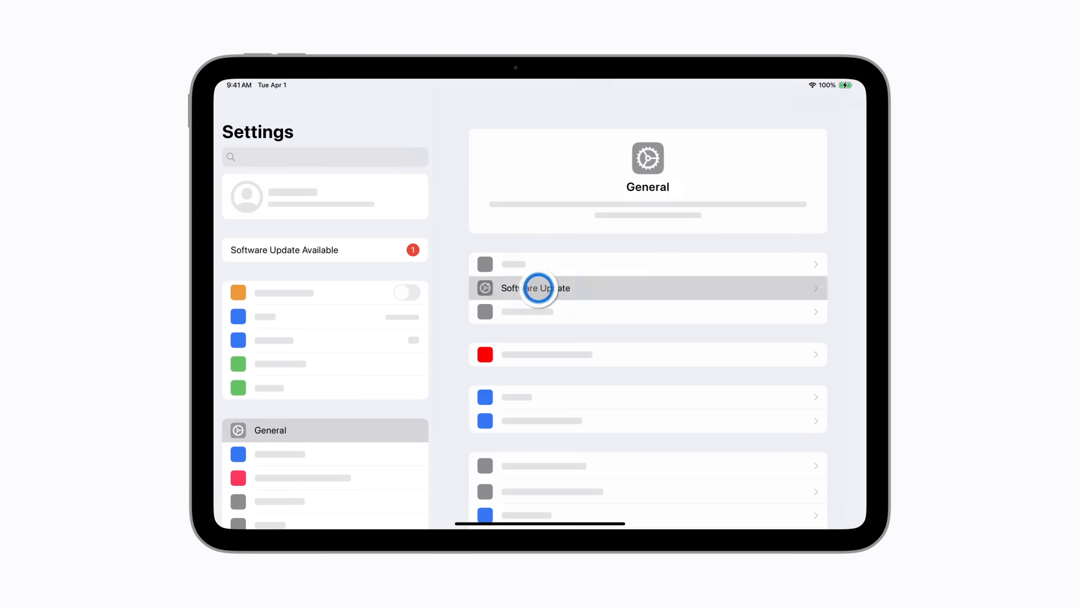
left_click(541, 288)
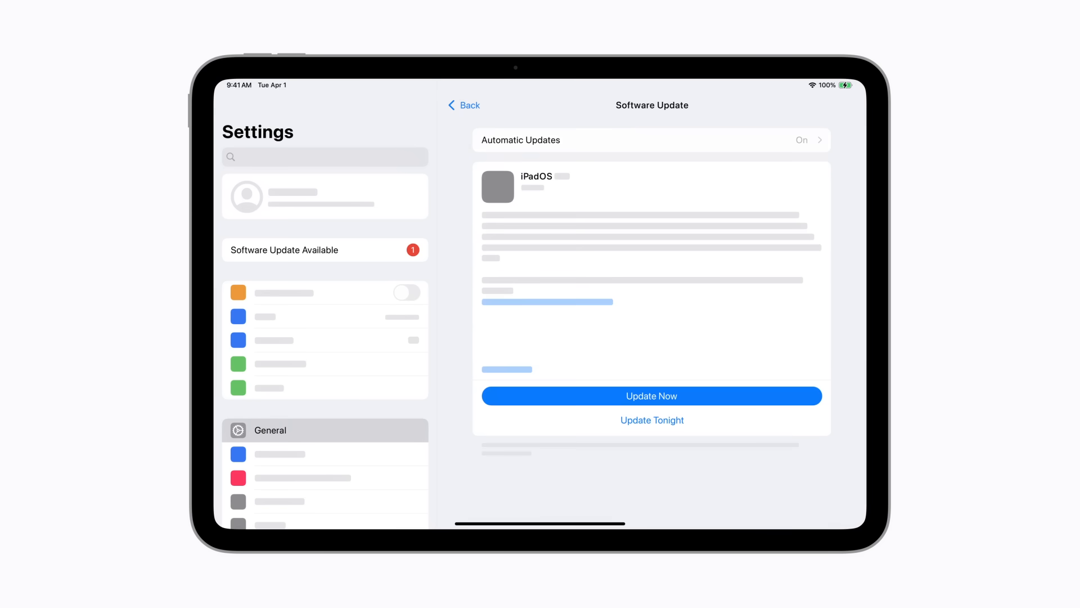
left_click(651, 140)
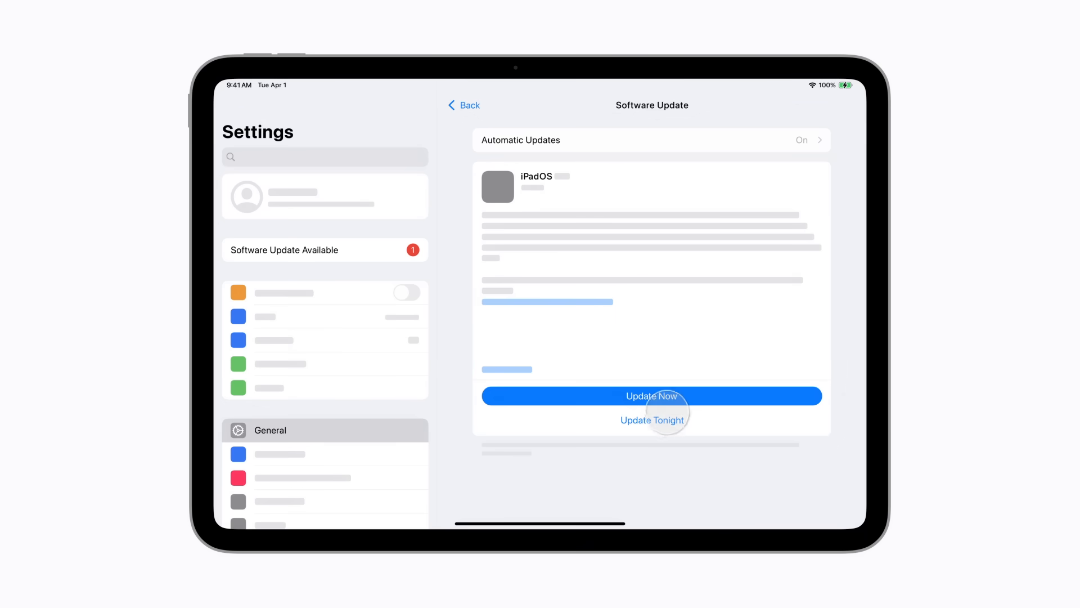
Step: Choose Update Now to begin installing the available iPadOS update
left_click(652, 395)
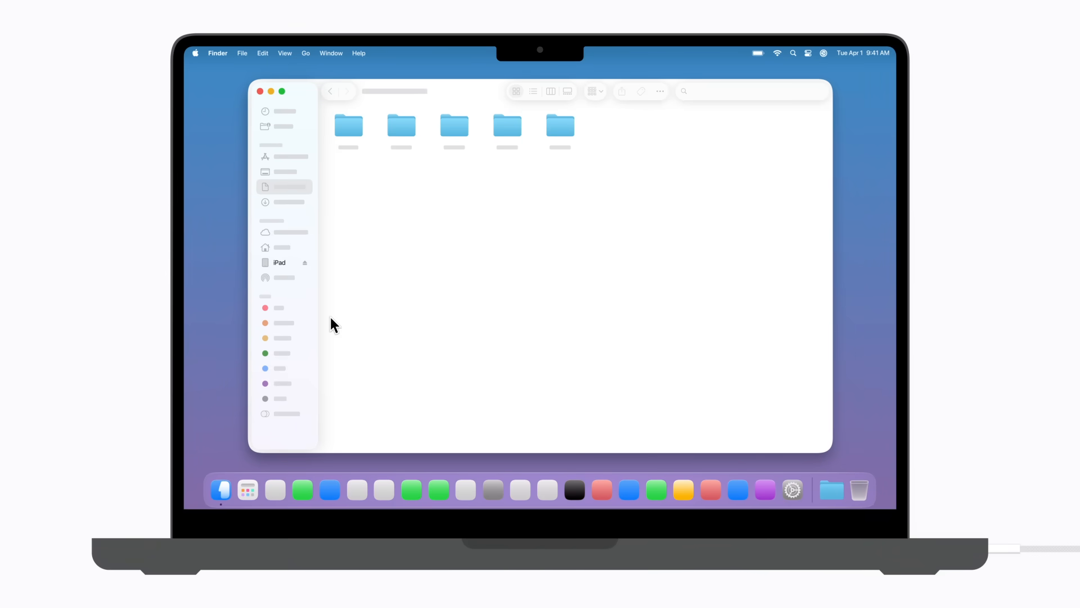
mouse_move(286, 274)
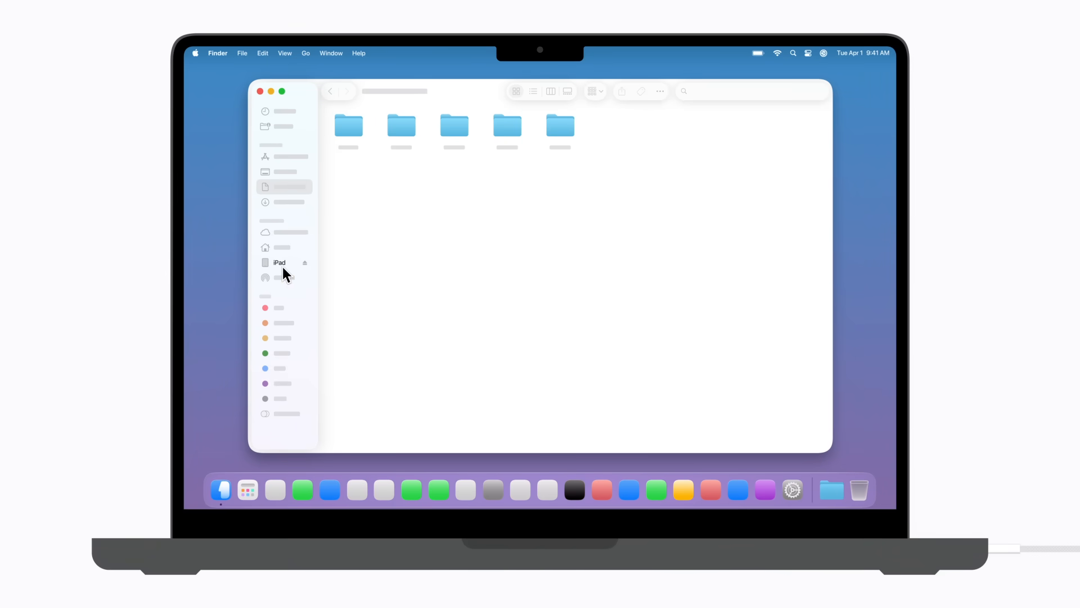
Step: Select the connected iPad in Finder and confirm Update so the iPadOS update begins
left_click(279, 262)
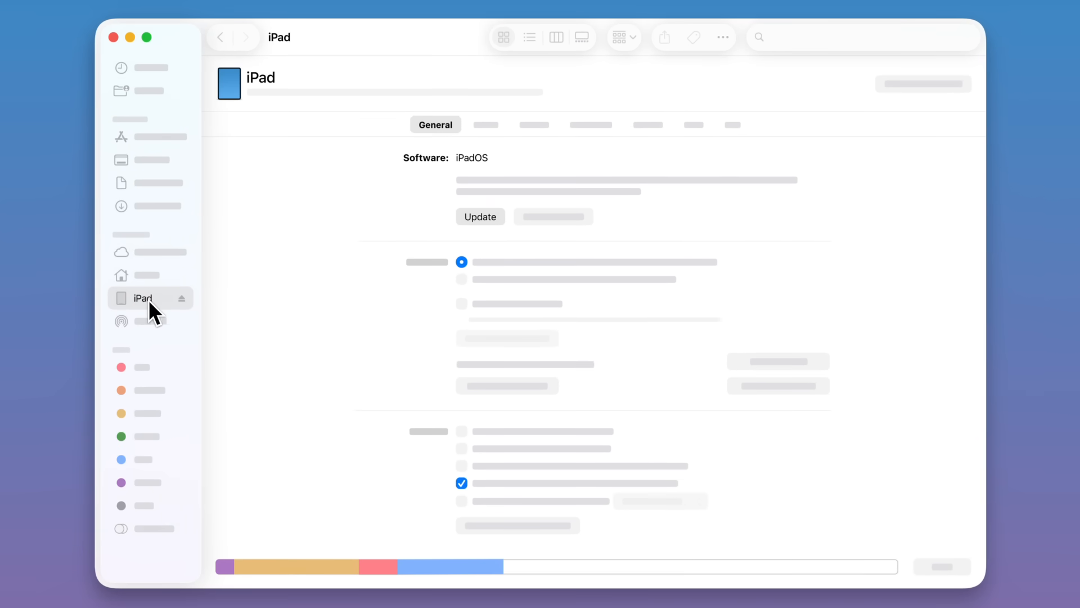
left_click(479, 216)
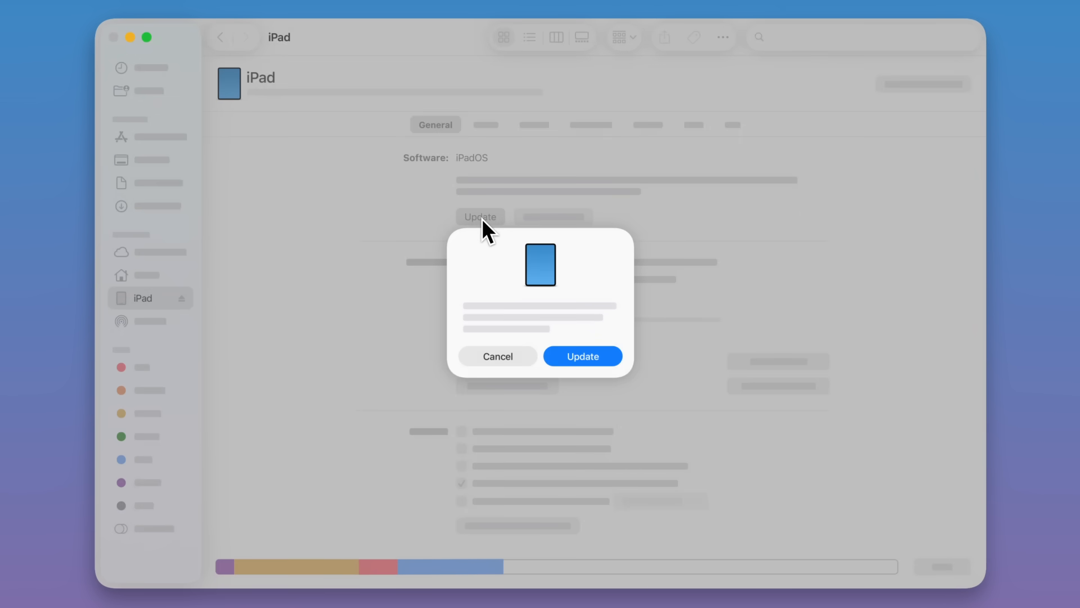
left_click(582, 357)
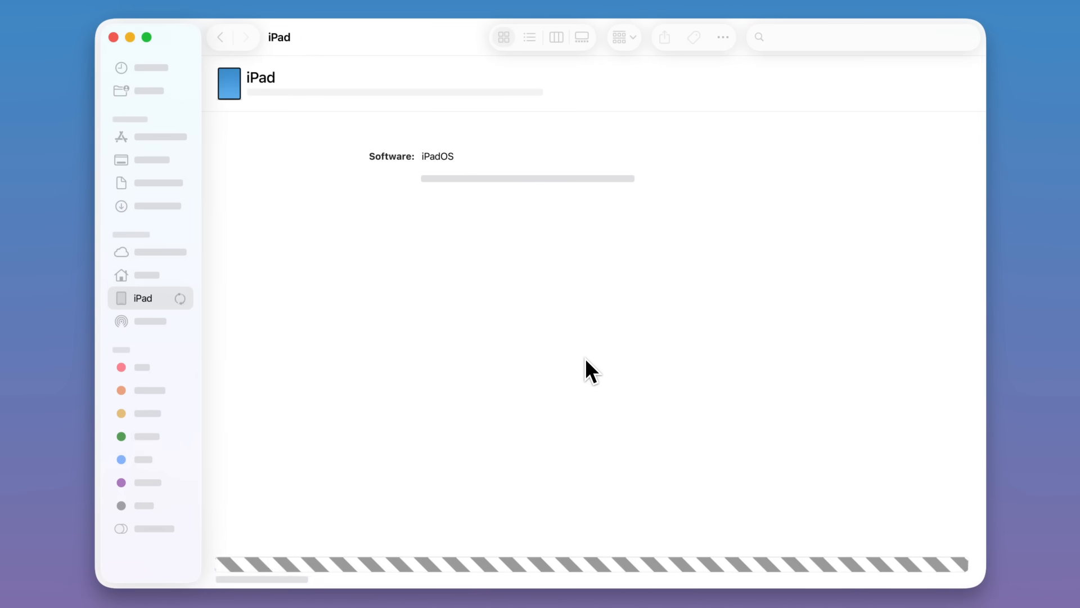